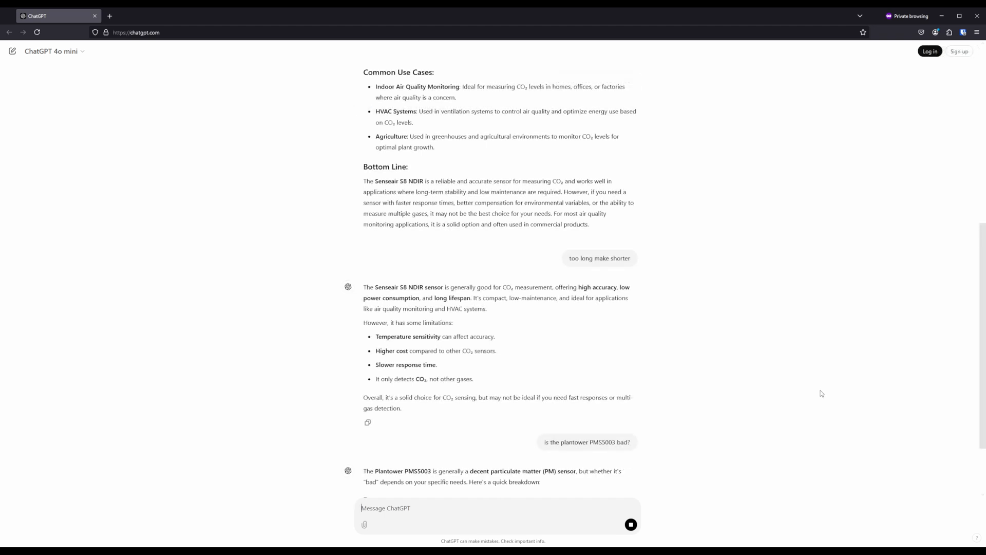
Send a 'too long' follow-up so ChatGPT shortens its Plantower PMS5003 answer
scroll("down", 3)
type("too")
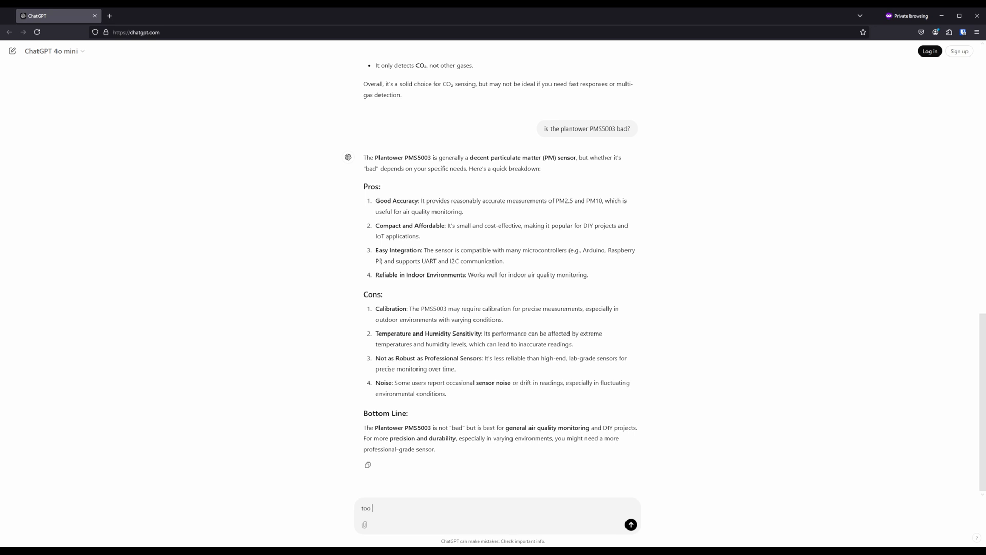
left_click(631, 523)
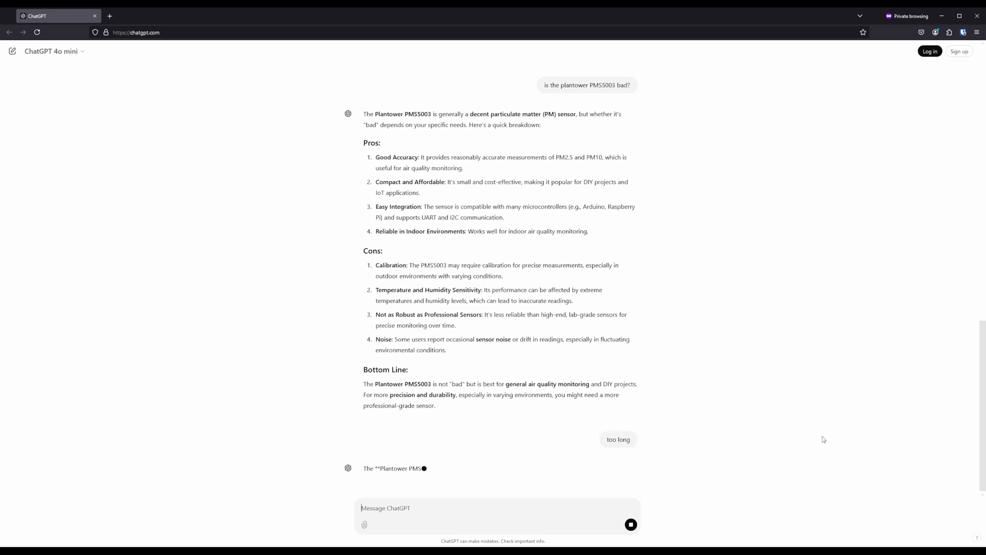